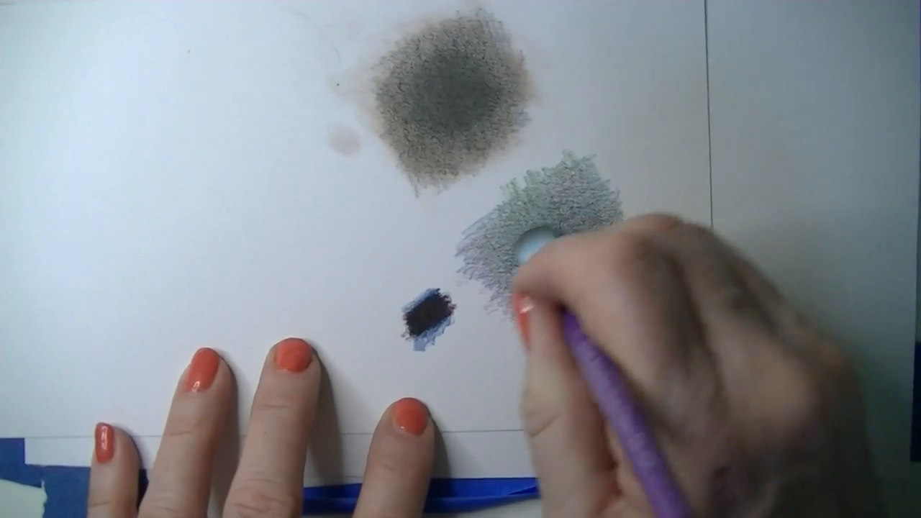
{"action": "mouse_move", "coordinate": [561, 280]}
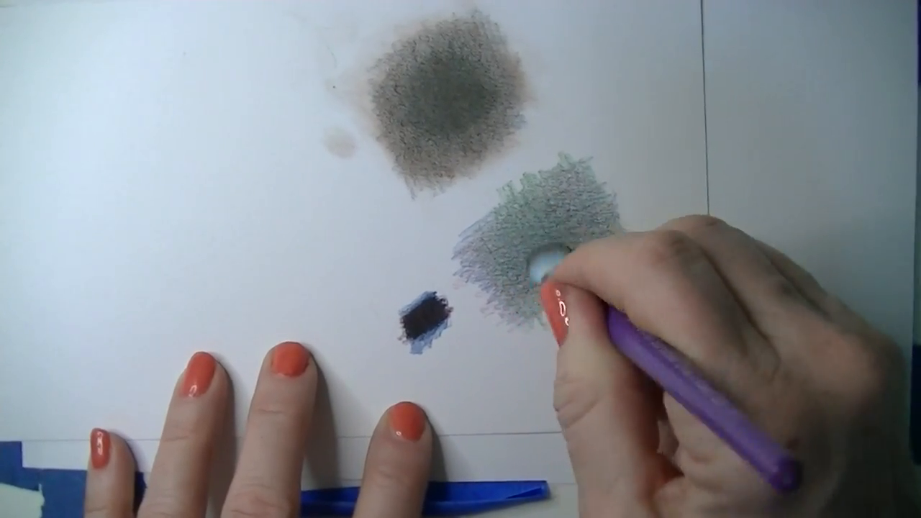